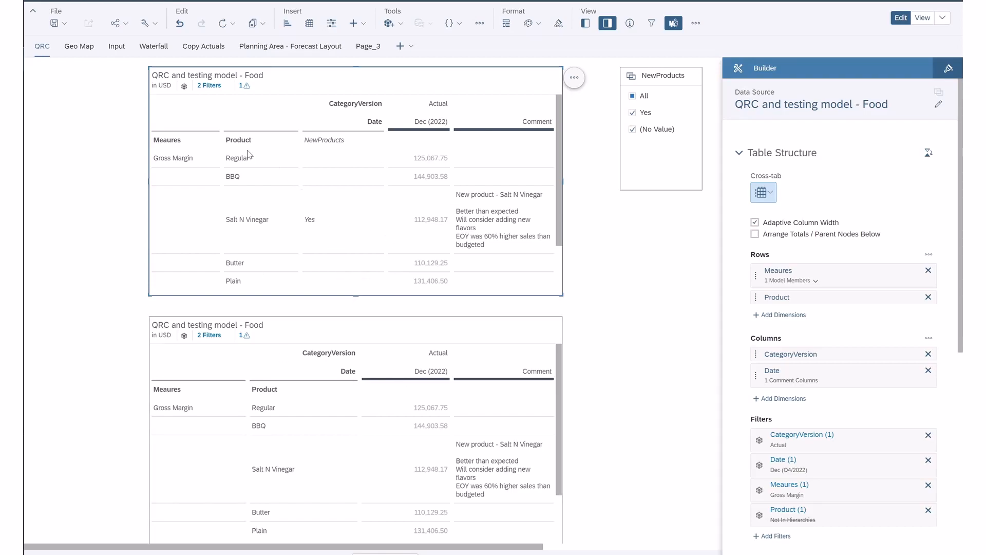
mouse_move(182, 158)
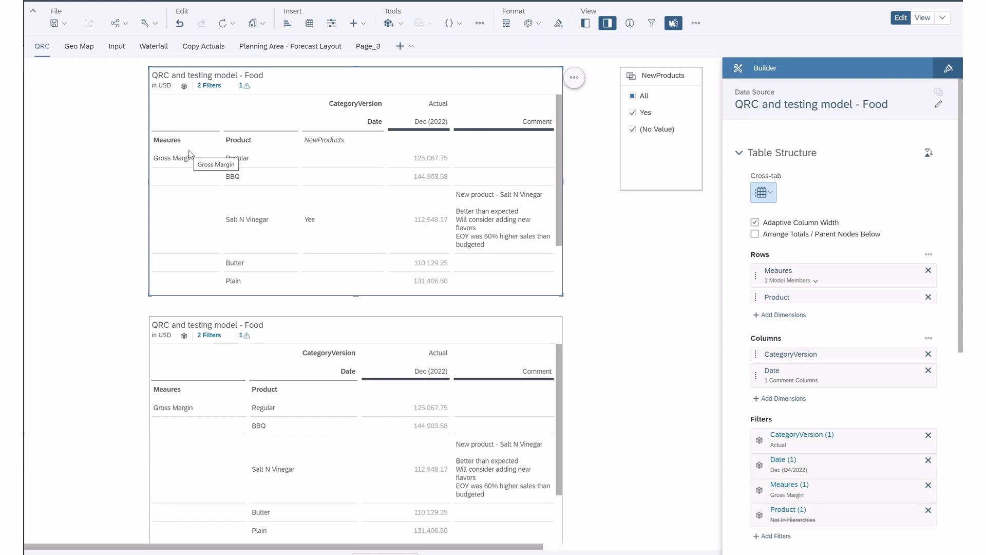
mouse_move(176, 150)
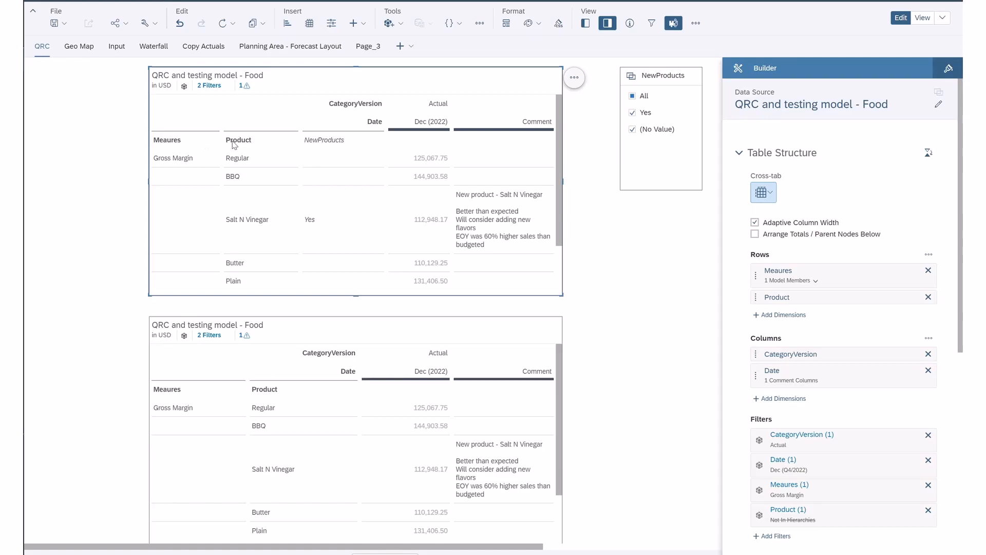
mouse_move(255, 389)
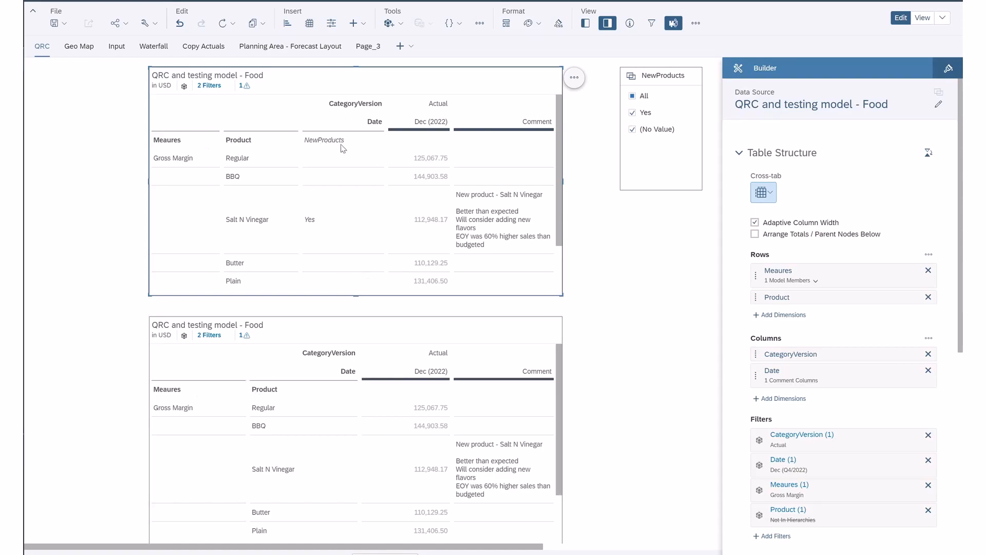
mouse_move(337, 231)
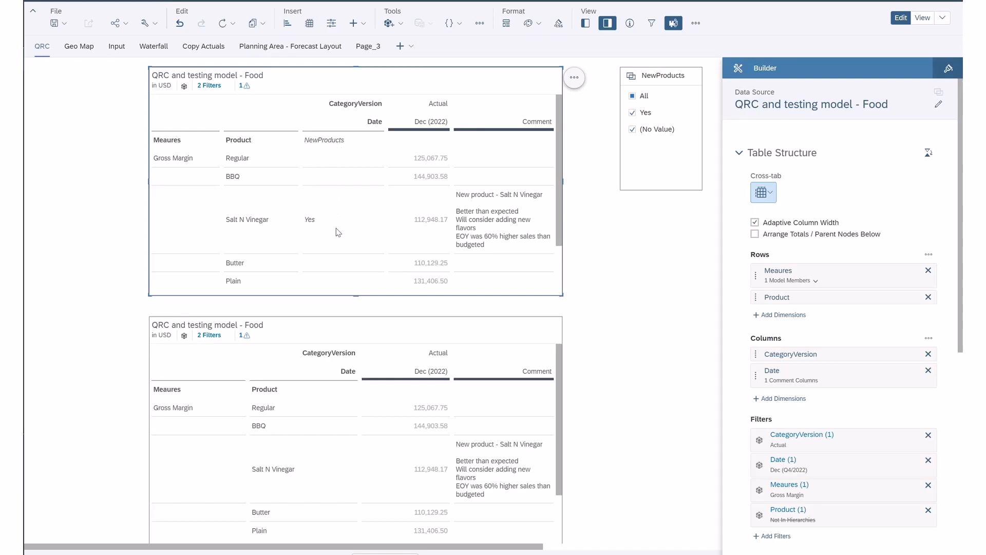
mouse_move(326, 155)
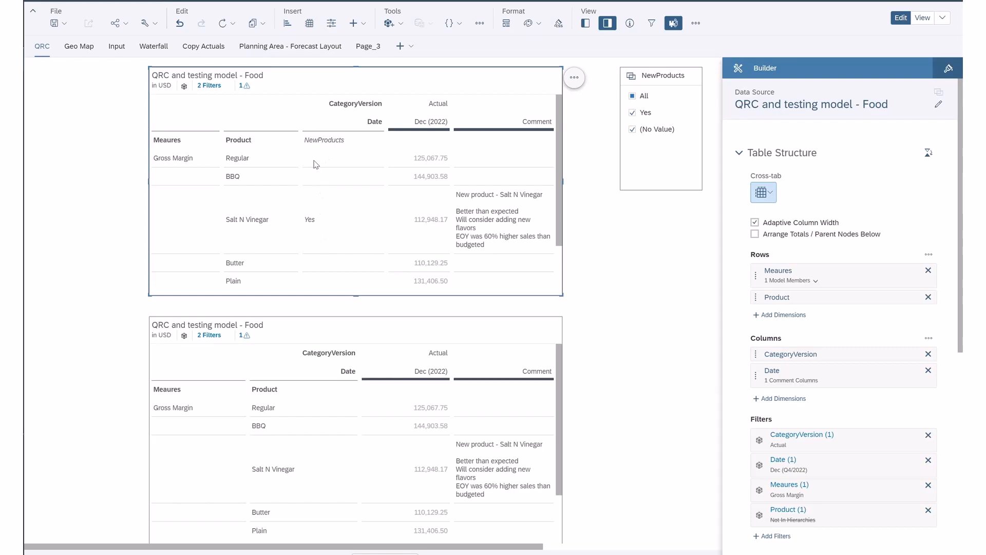
mouse_move(246, 150)
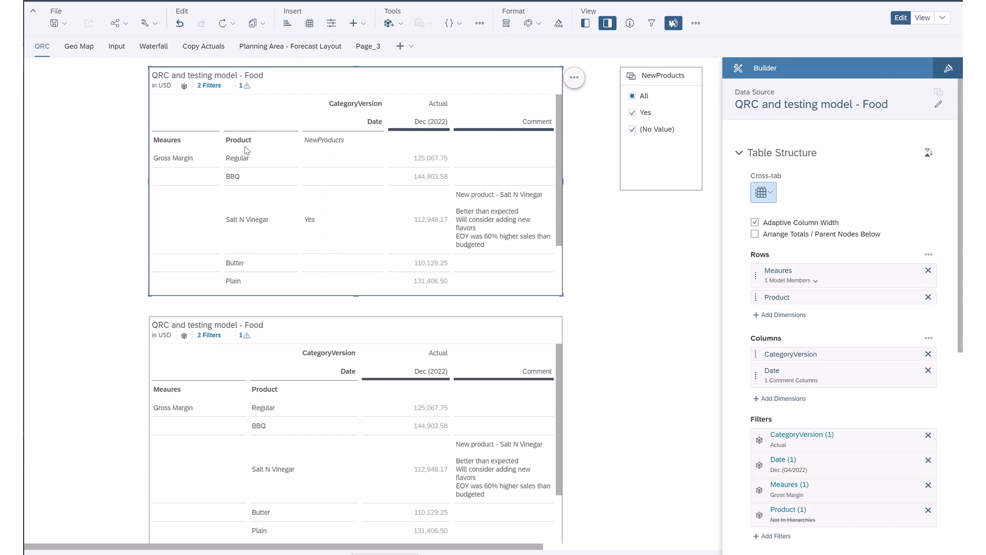
mouse_move(551, 301)
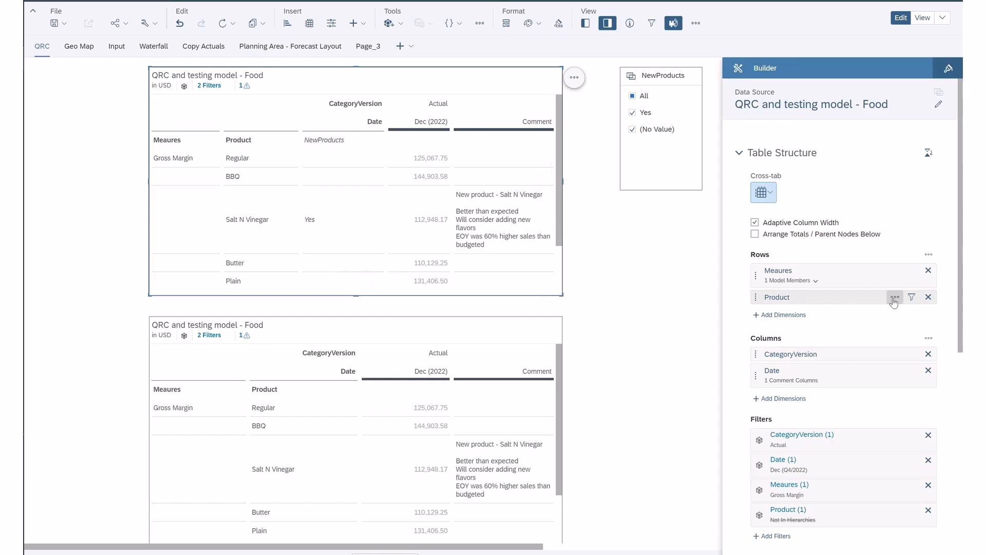
Step: Review the Product dimension's visible-property settings and leave them unchanged
left_click(894, 297)
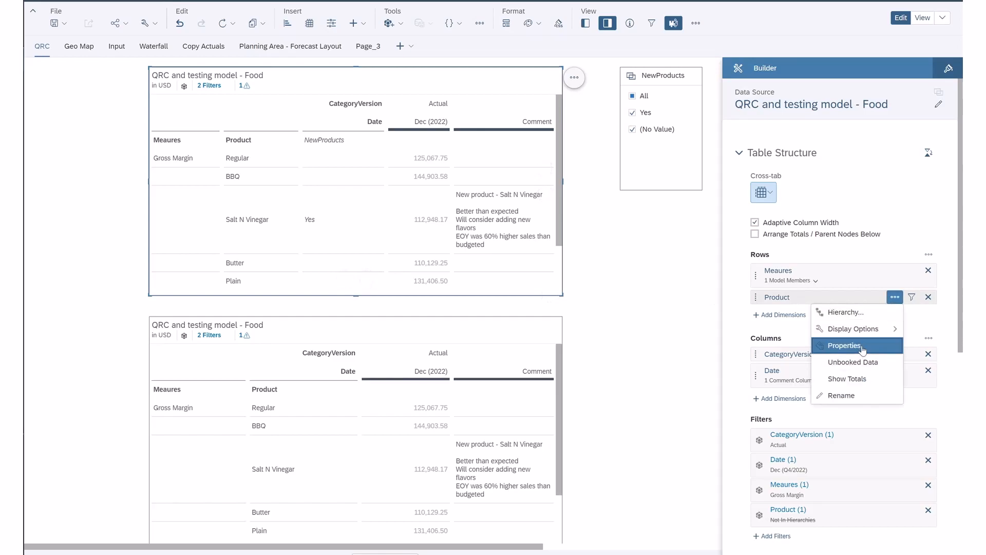
left_click(843, 345)
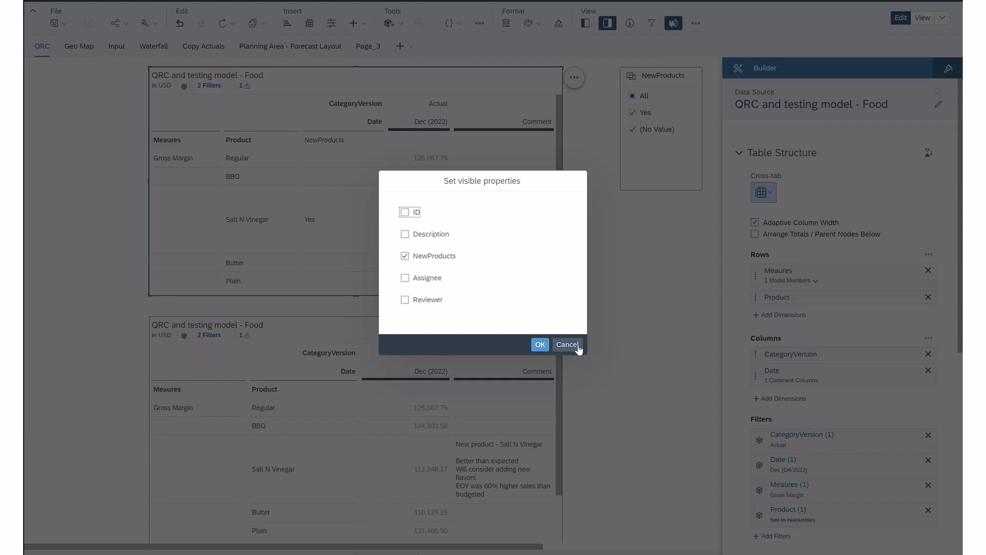
left_click(566, 344)
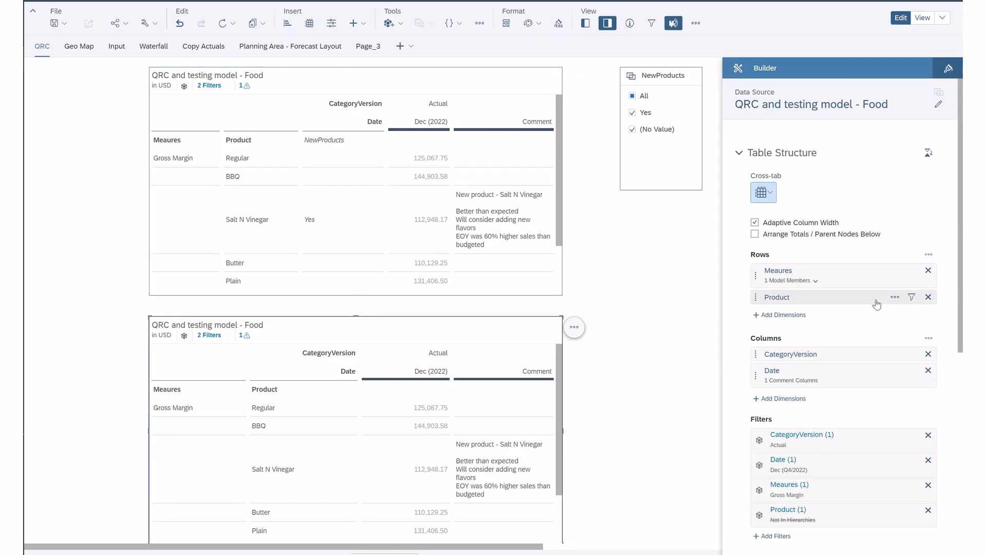
left_click(894, 296)
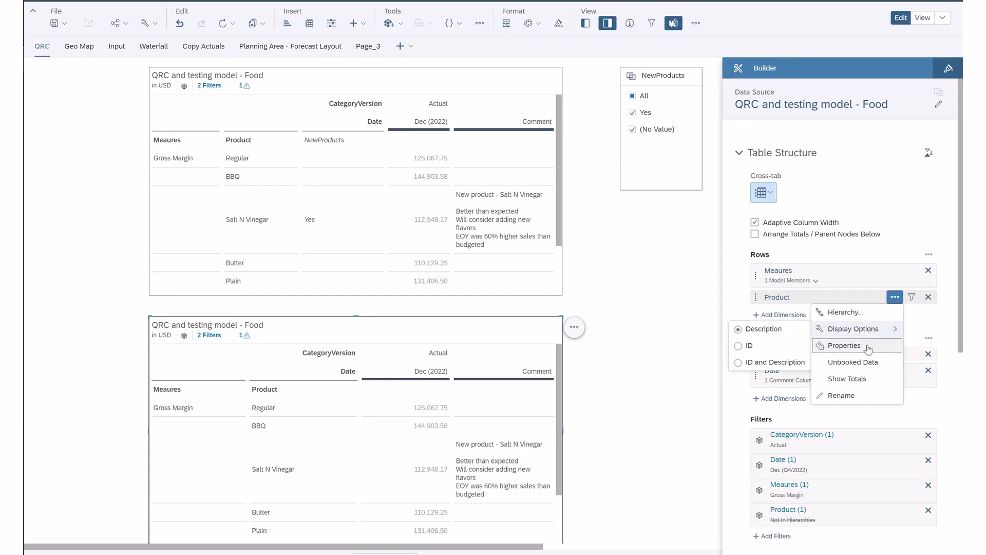
left_click(845, 345)
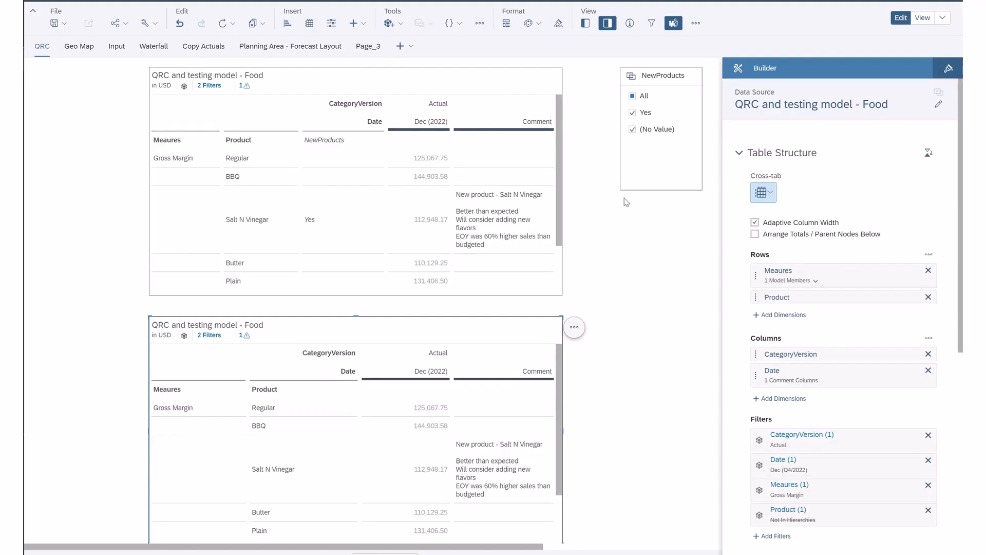
mouse_move(702, 98)
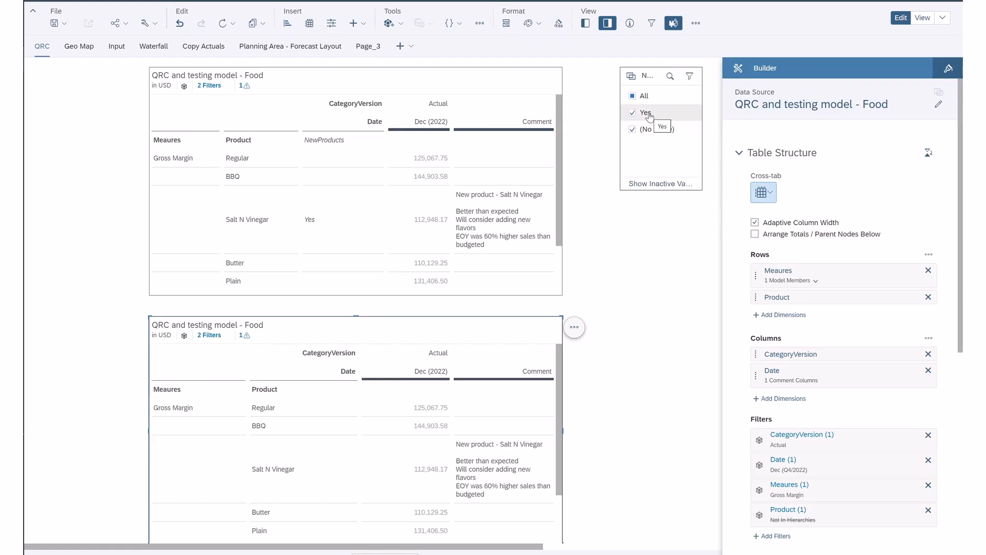
mouse_move(648, 152)
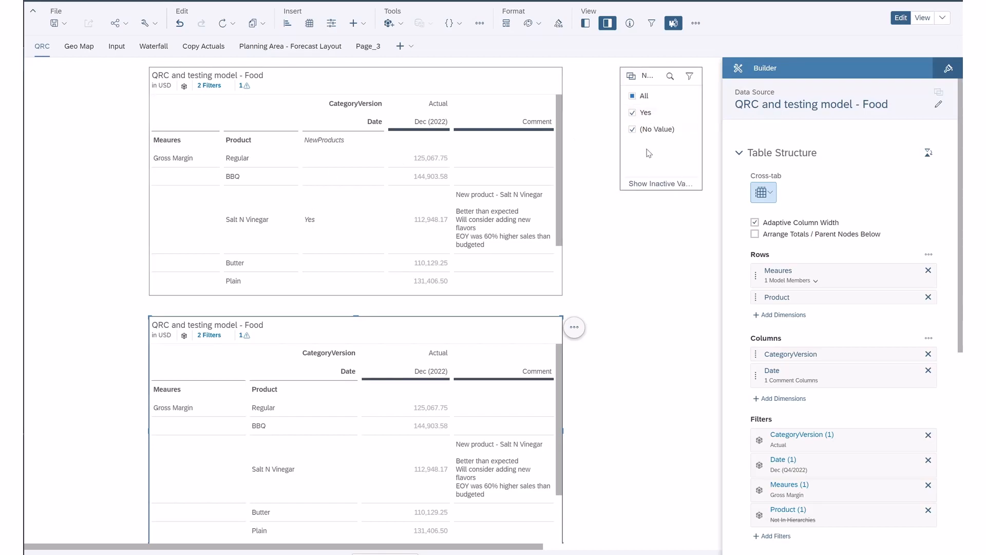
mouse_move(665, 141)
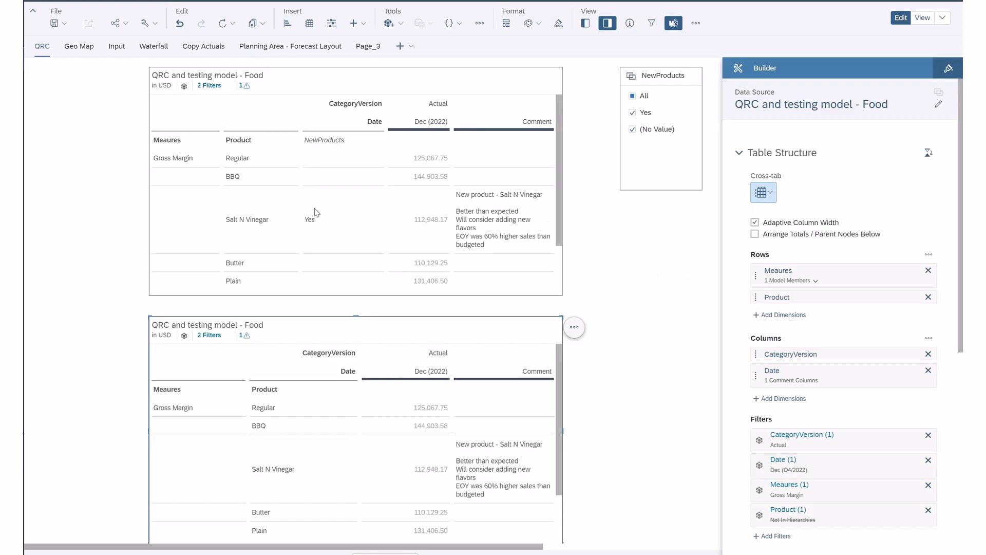
mouse_move(629, 315)
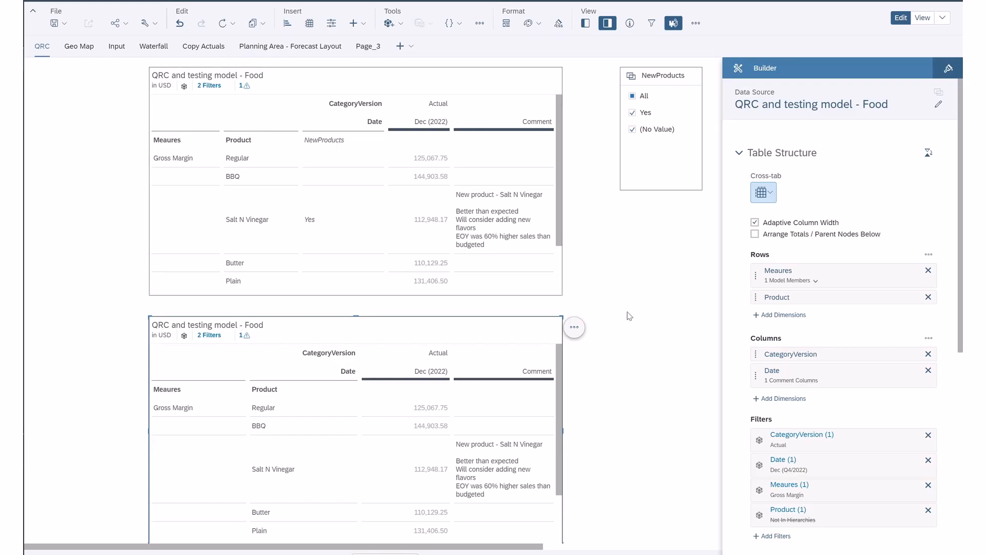
mouse_move(638, 329)
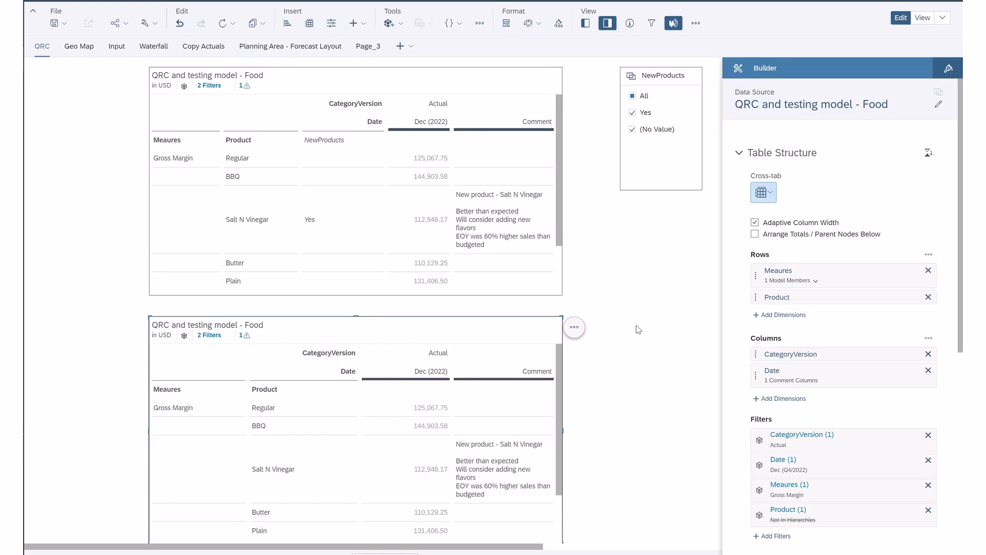
mouse_move(346, 215)
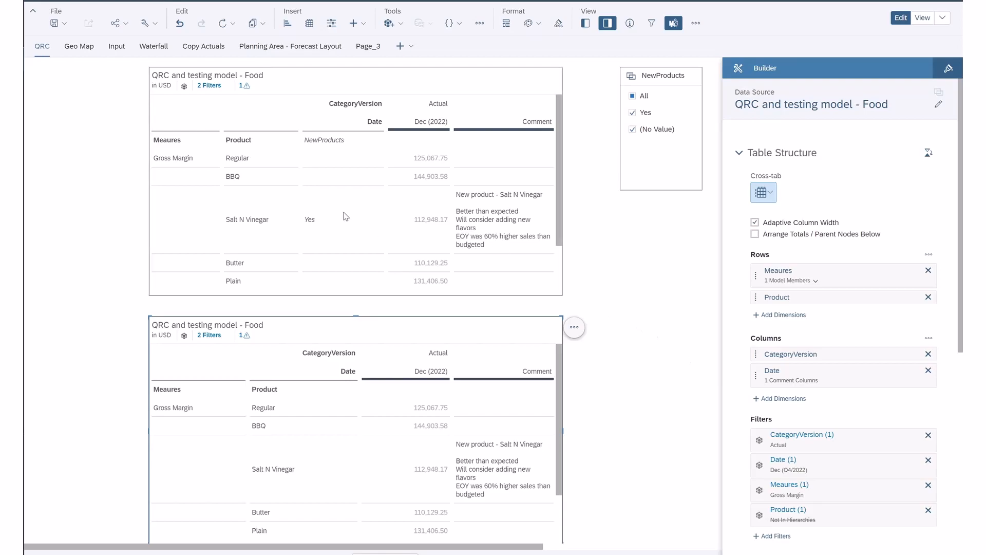
mouse_move(326, 210)
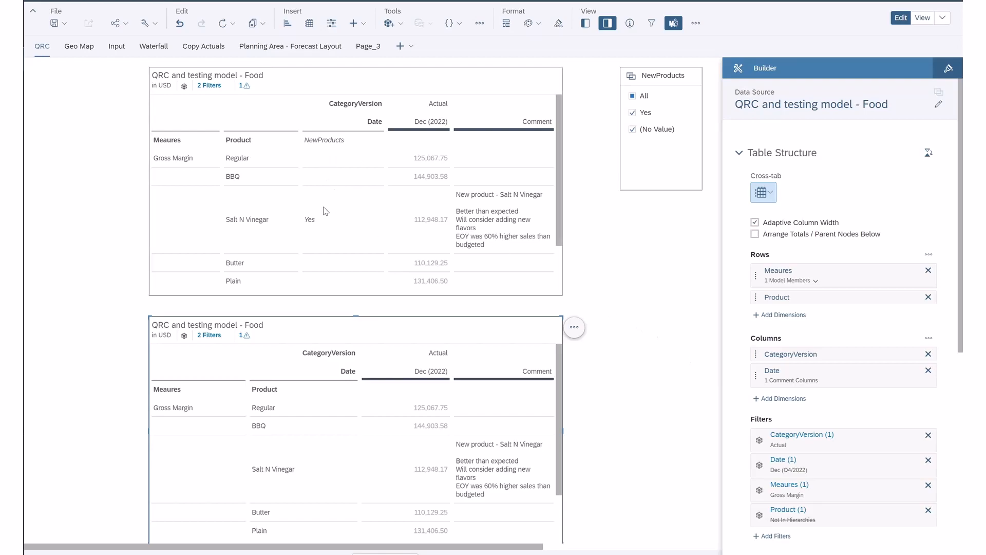
mouse_move(318, 244)
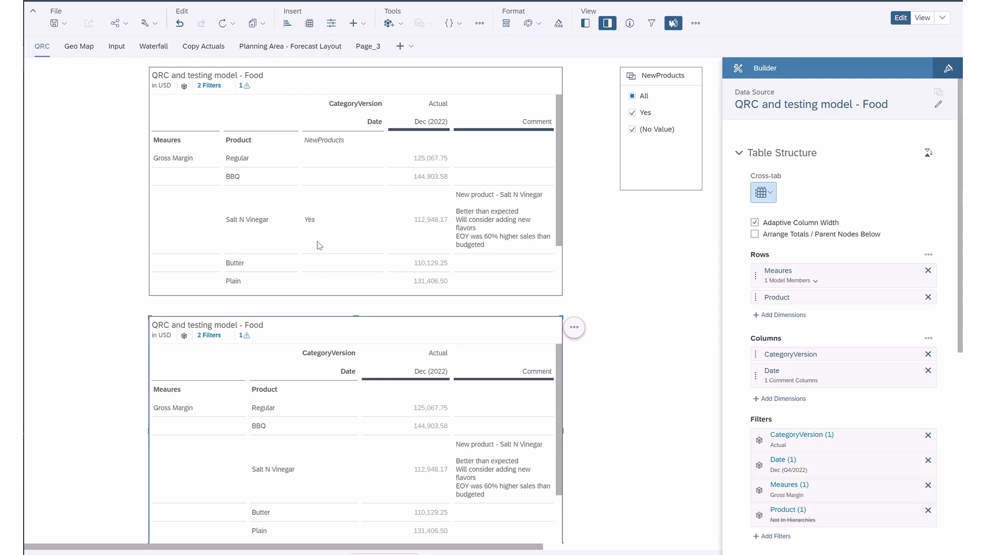
mouse_move(486, 207)
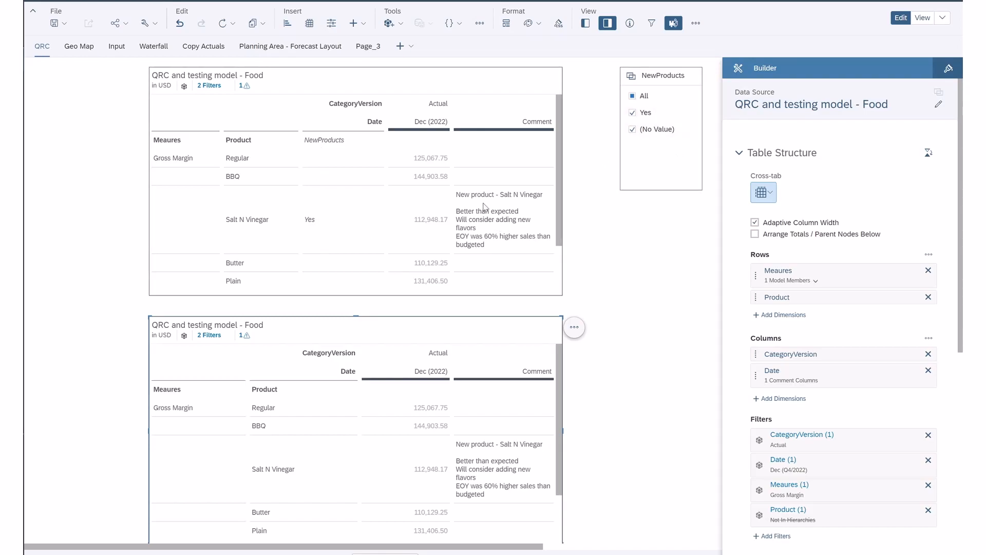
mouse_move(516, 203)
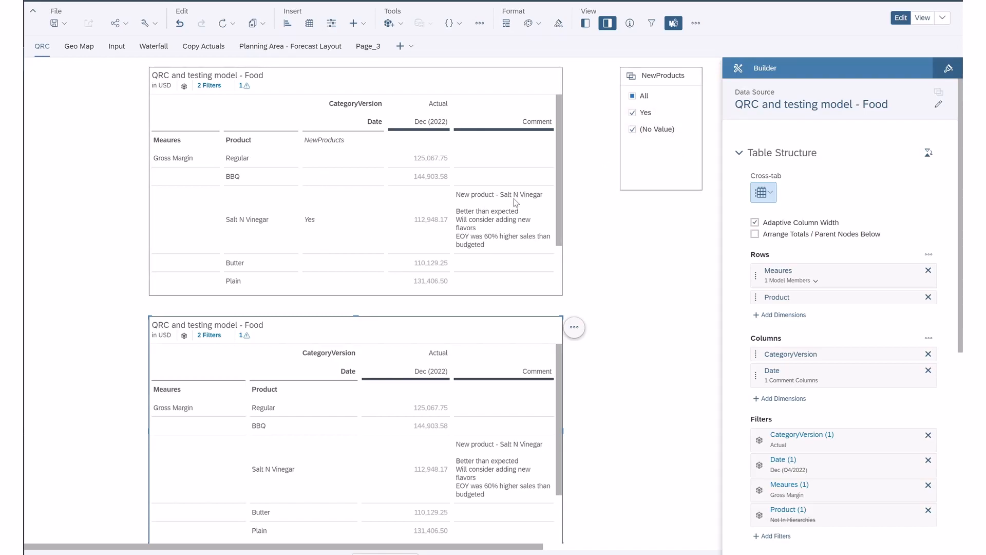
mouse_move(326, 216)
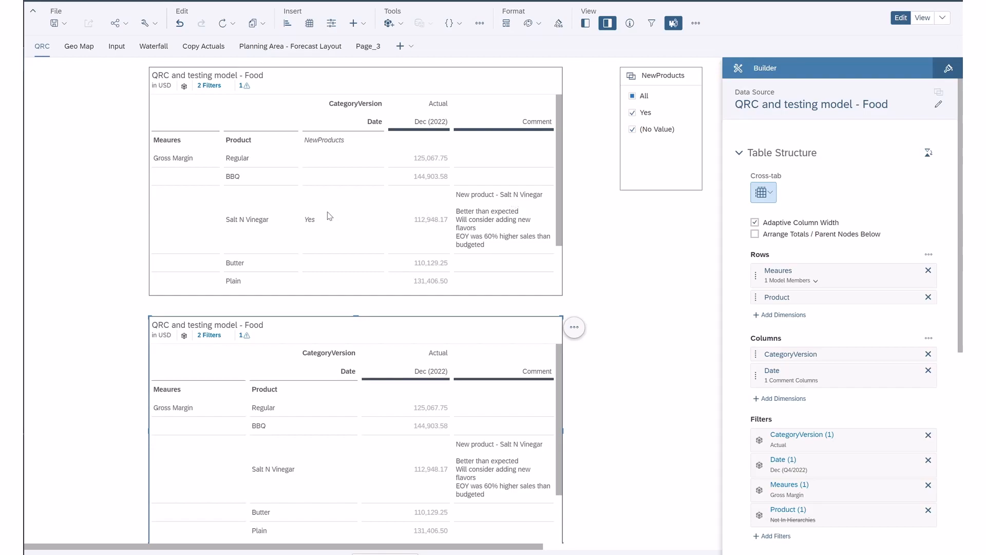
mouse_move(324, 219)
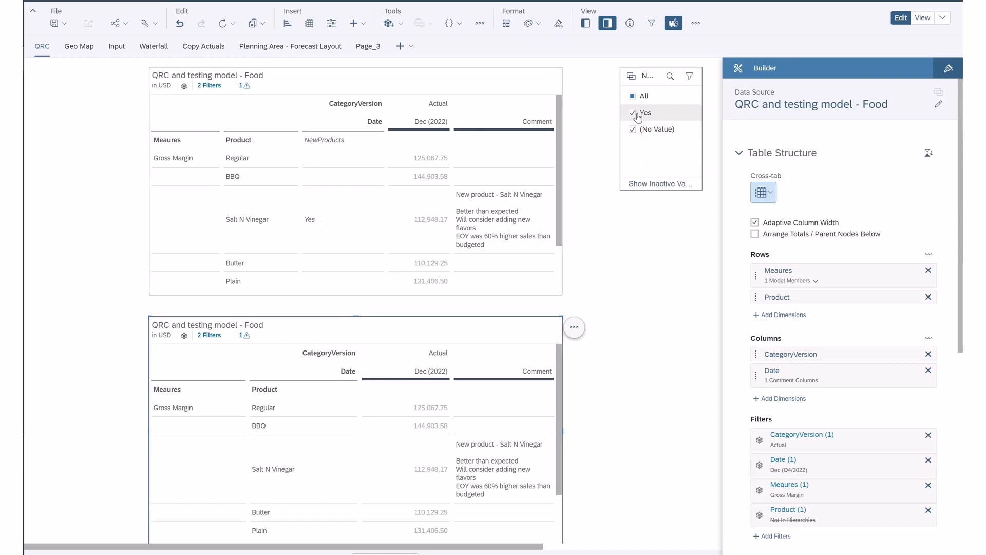
Step: Toggle the NewProducts control so both Yes and (No Value) are selected, listing every product
left_click(633, 112)
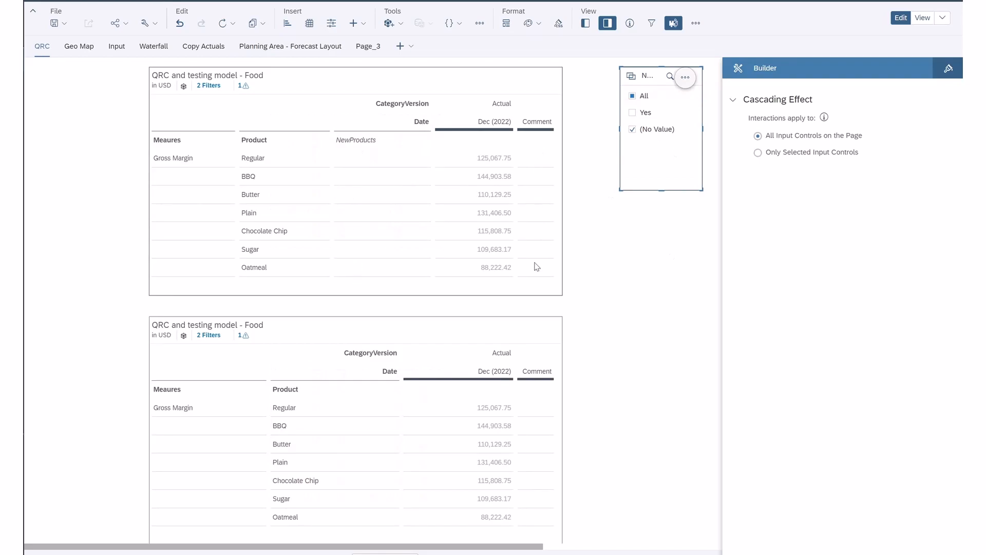
mouse_move(463, 372)
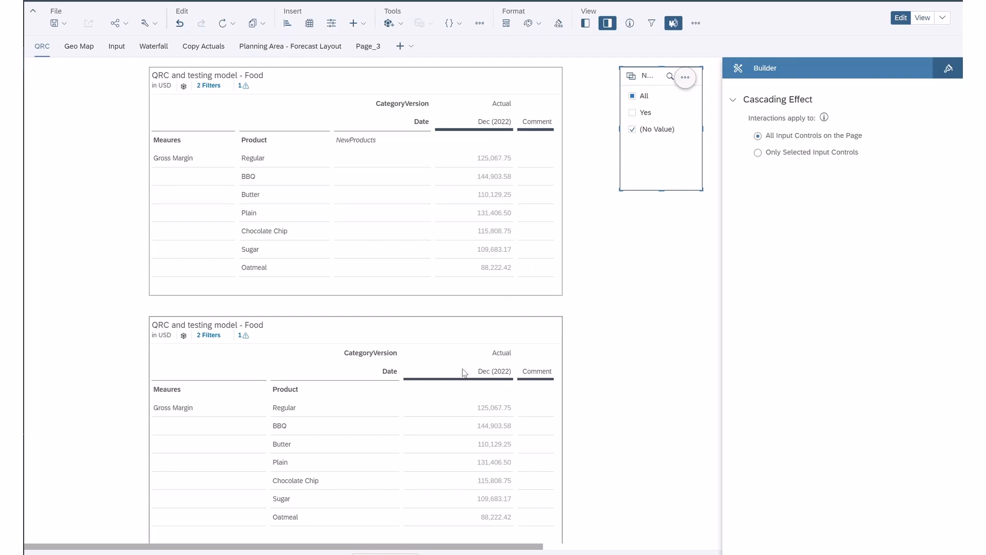
mouse_move(390, 229)
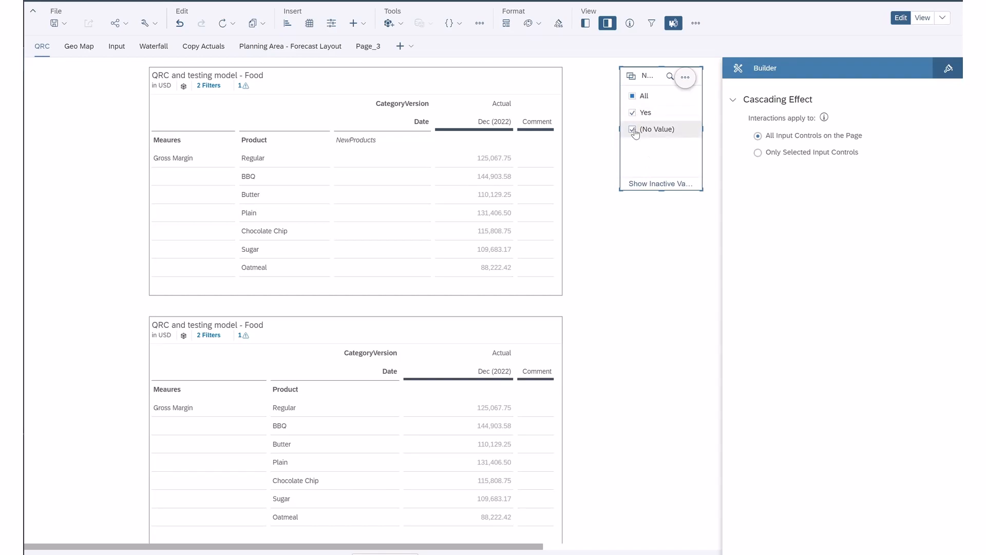
left_click(633, 130)
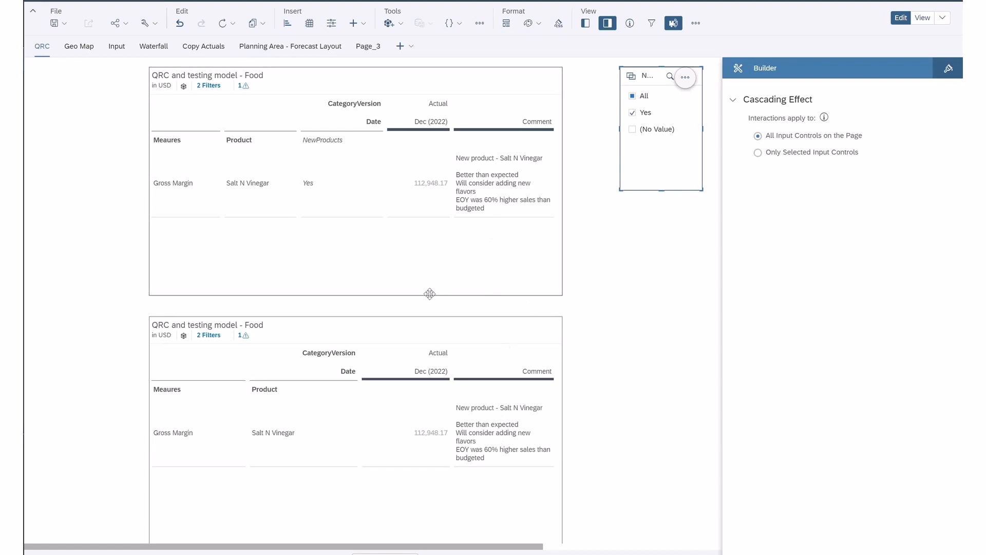
mouse_move(341, 193)
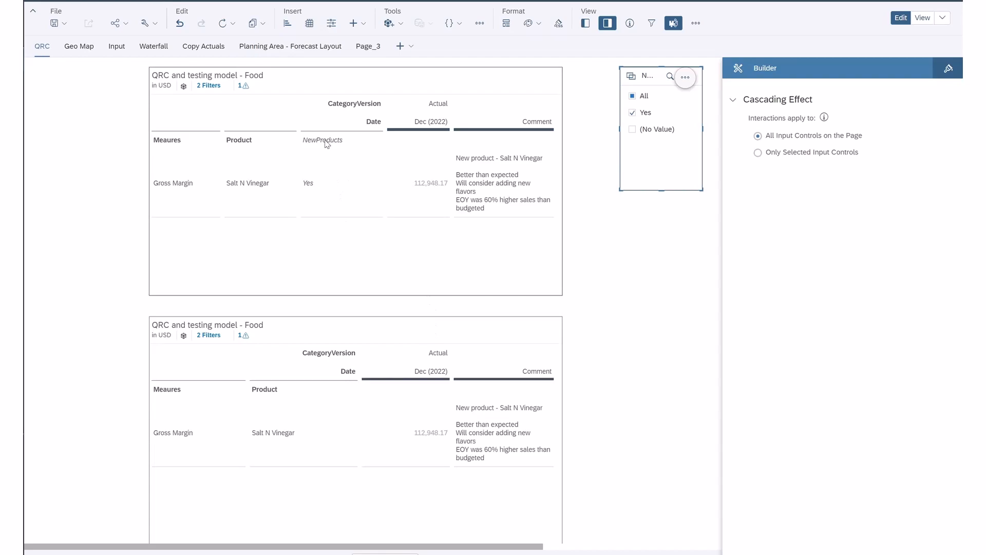
mouse_move(360, 461)
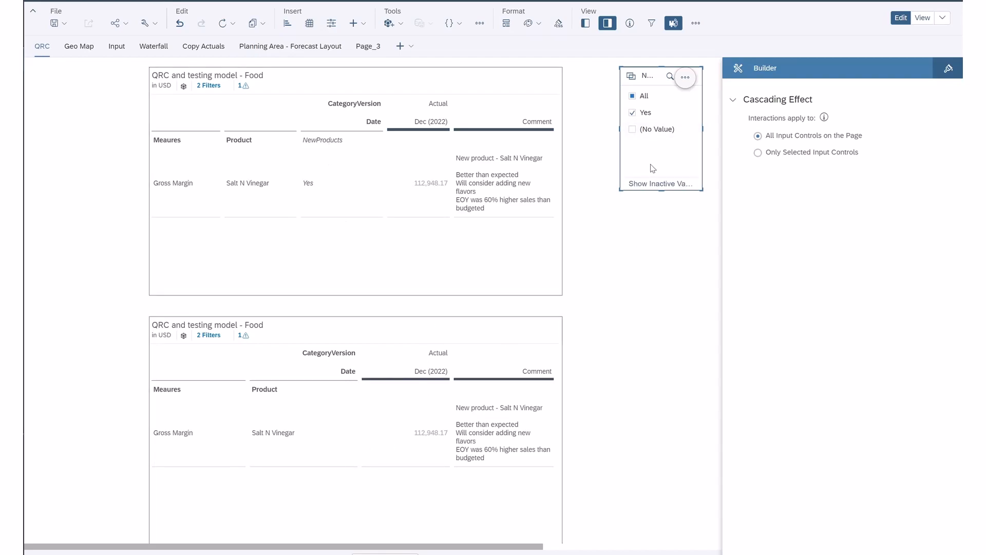
left_click(632, 130)
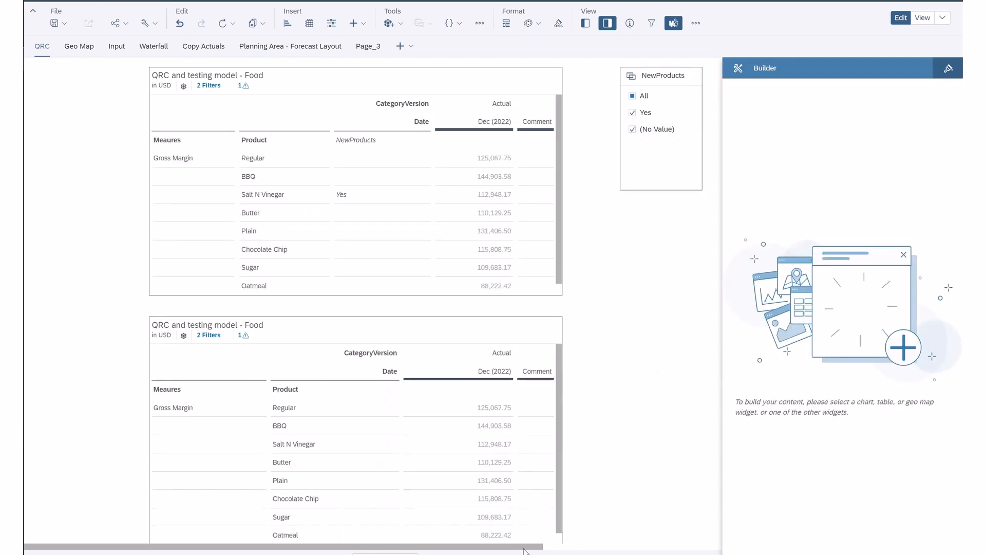
scroll("right", 3)
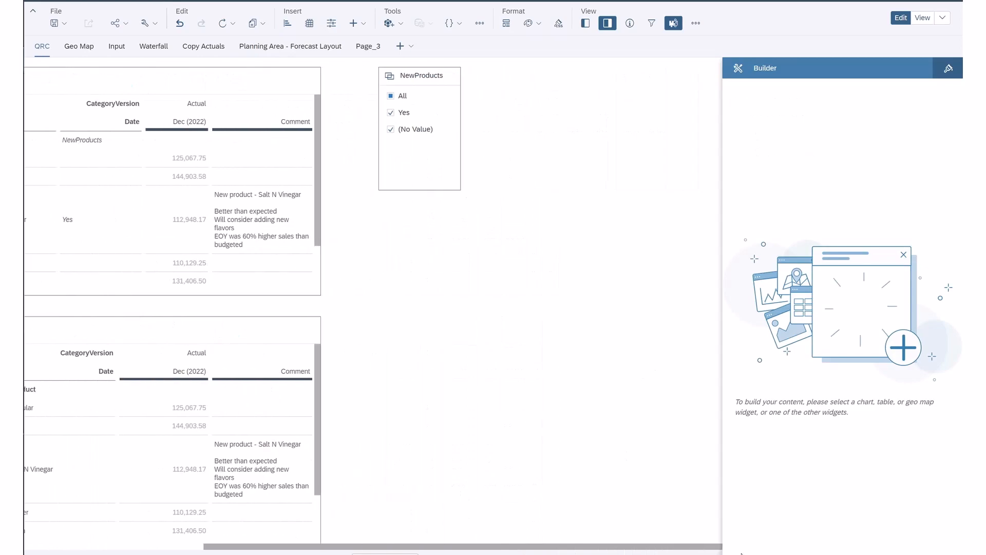
mouse_move(496, 162)
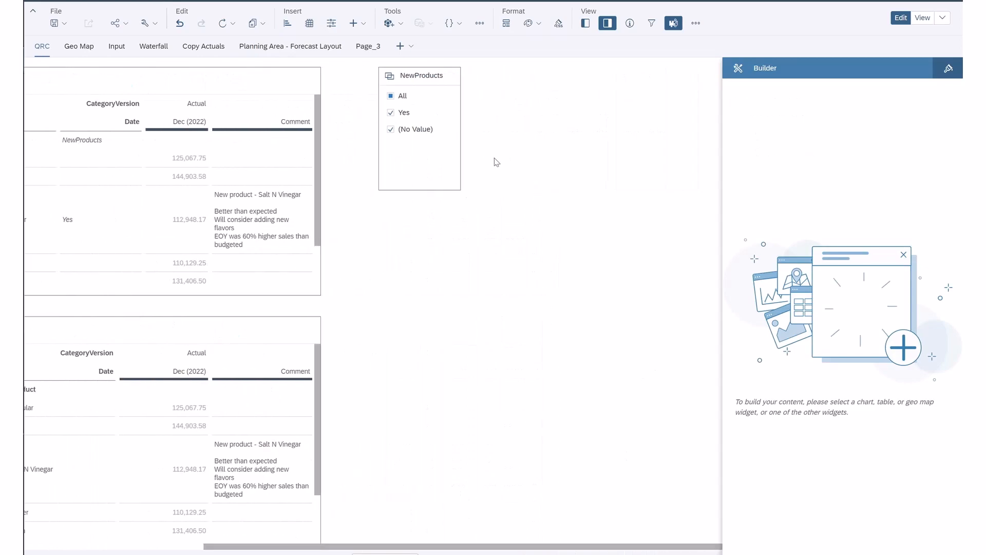
Step: Insert a comment widget titled Gross Margin for Actual from Insert > Others
left_click(353, 23)
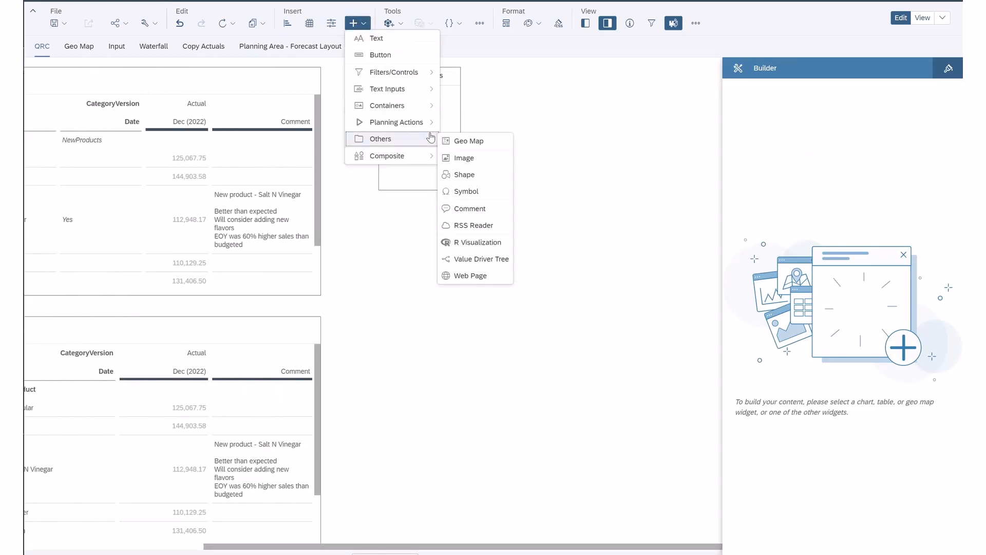
mouse_move(469, 209)
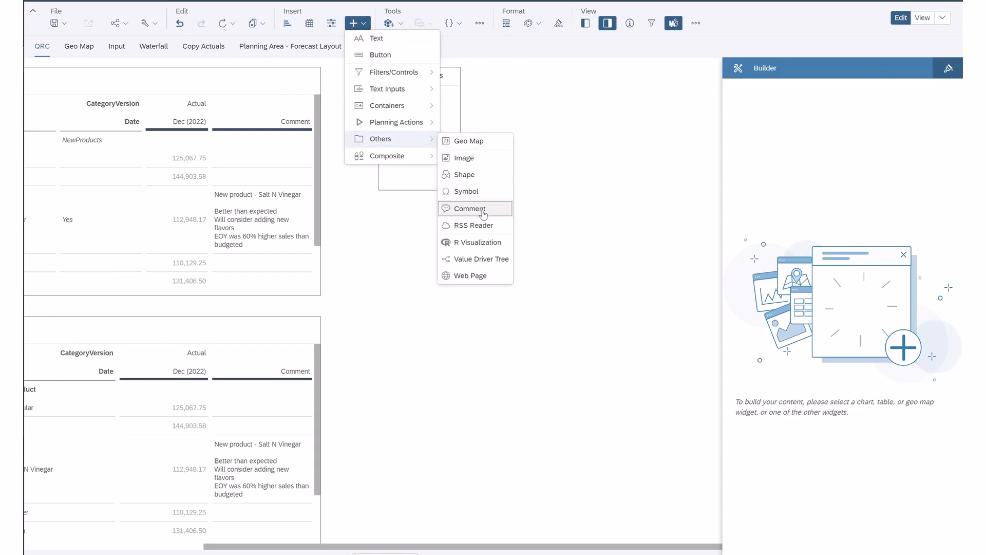
left_click(470, 209)
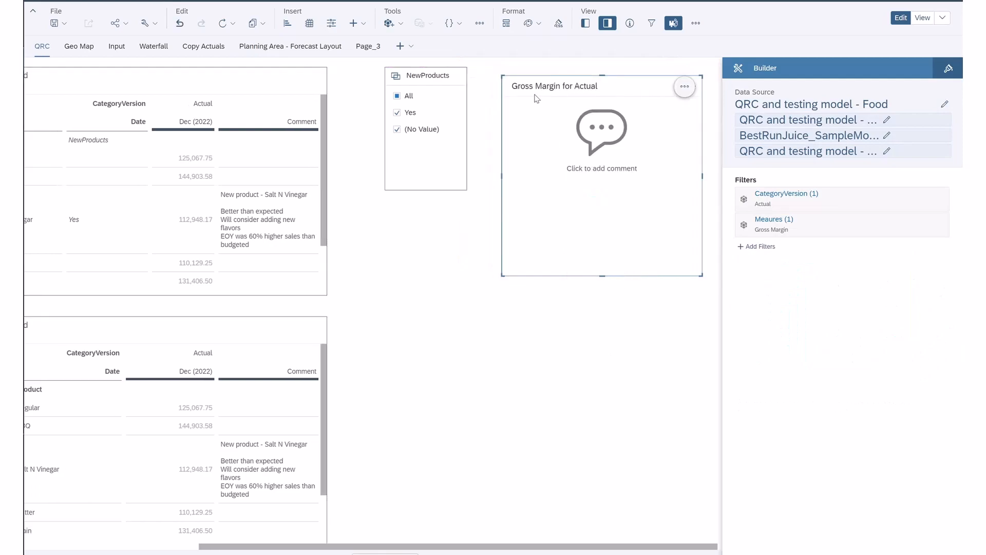
mouse_move(775, 198)
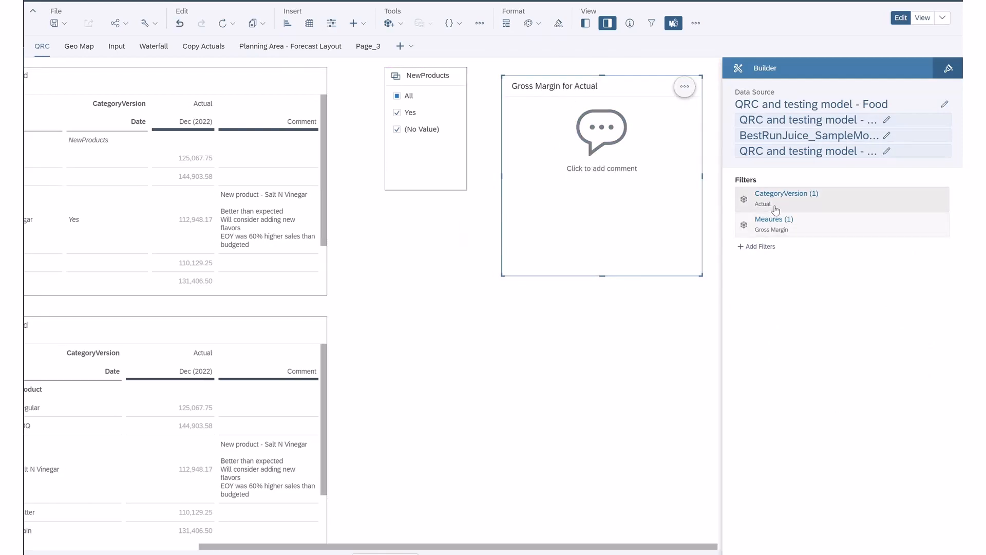
mouse_move(362, 170)
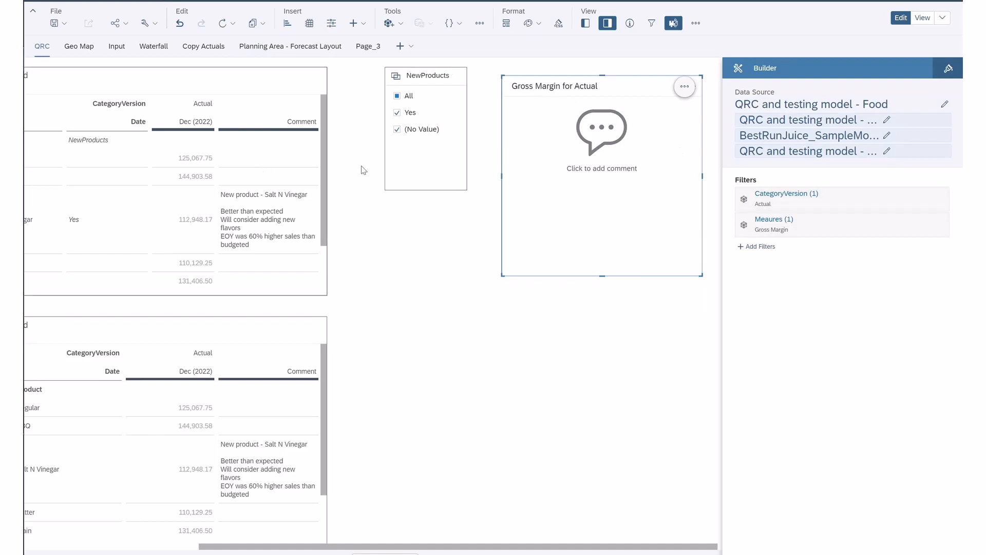
mouse_move(821, 228)
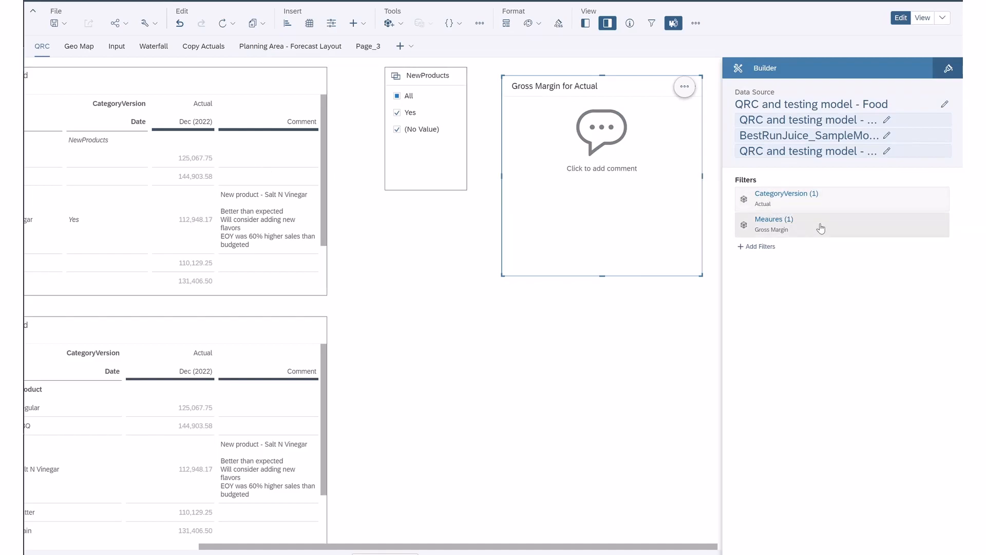
mouse_move(811, 234)
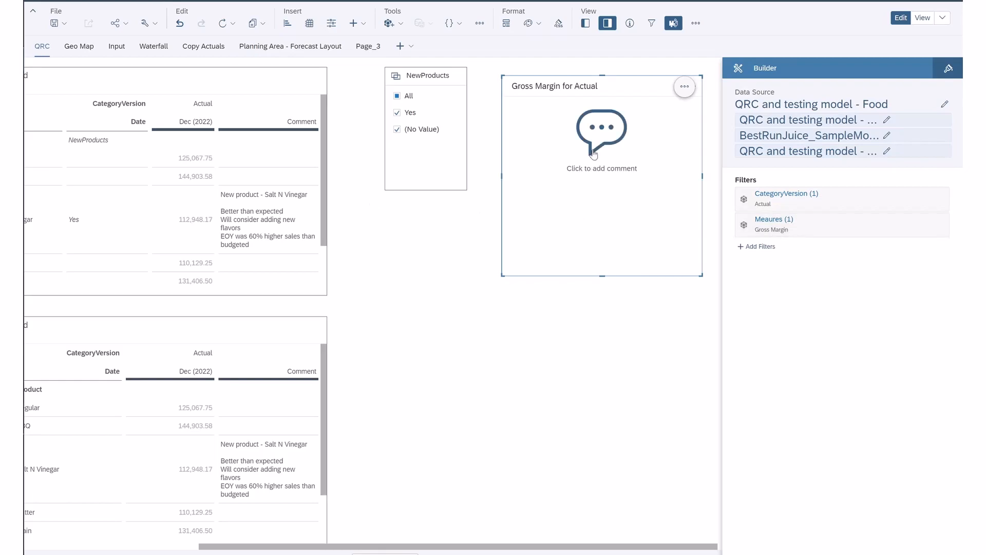
mouse_move(554, 134)
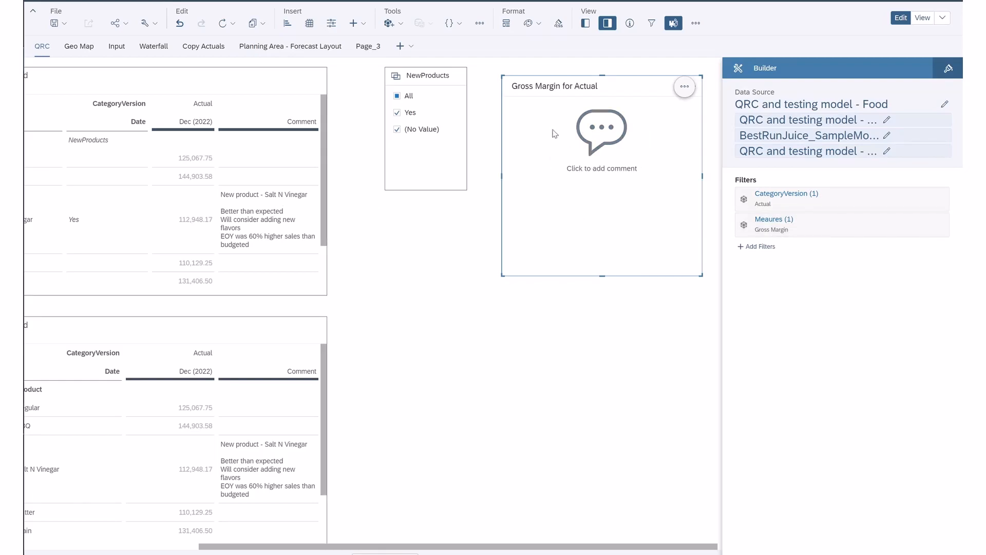
mouse_move(625, 172)
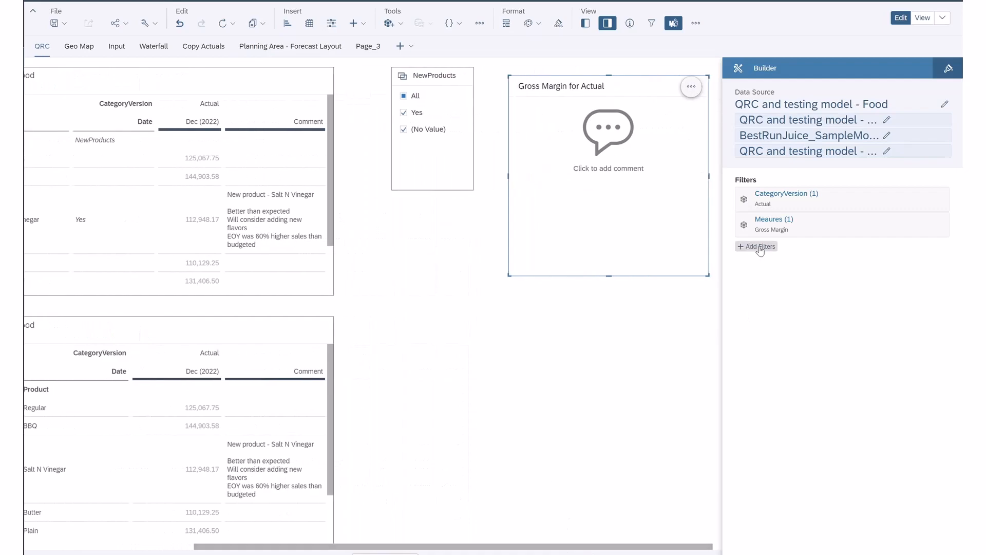
Step: Add a Product filter on the comment widget set to Salt N Vinegar under Chips
left_click(759, 246)
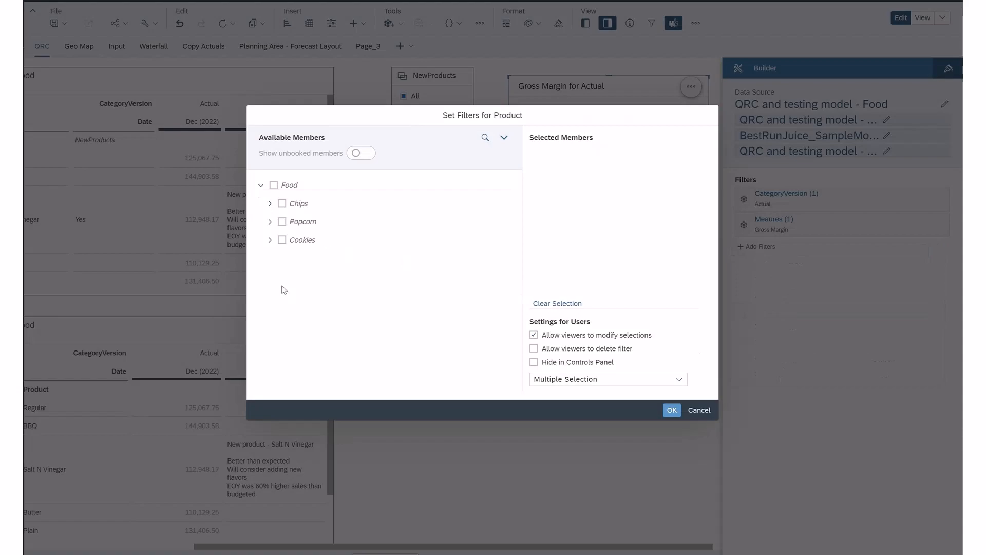
left_click(287, 257)
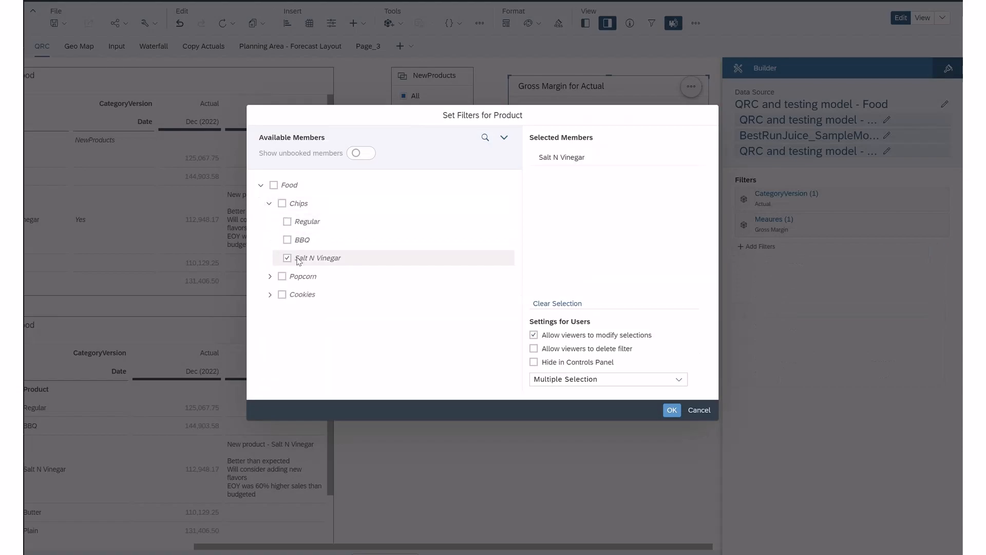
left_click(671, 410)
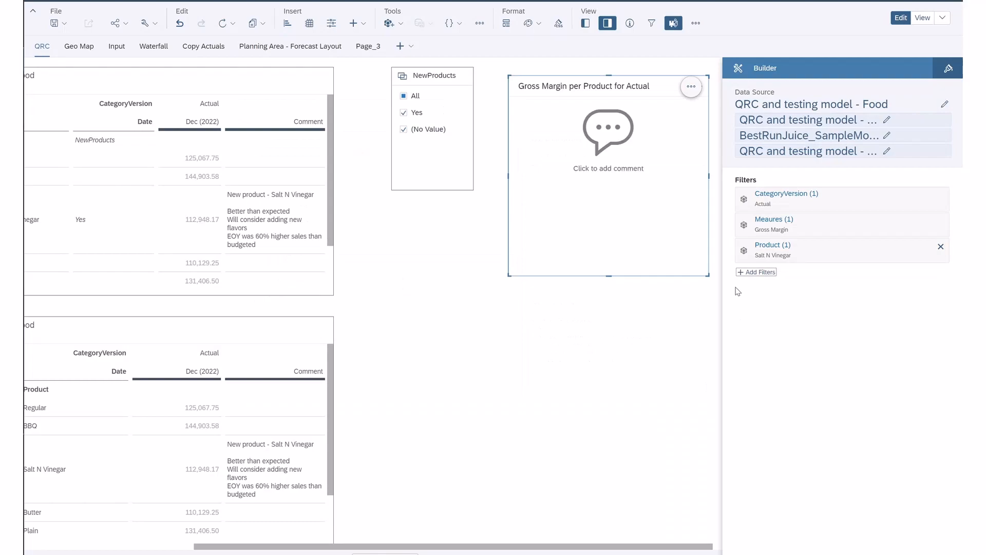
mouse_move(213, 131)
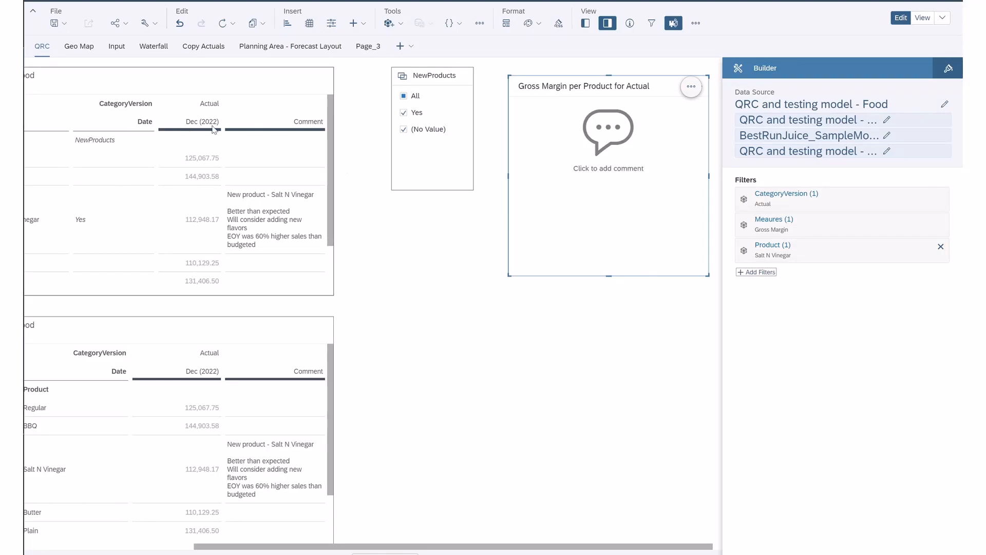
Step: Add a Date (Member) filter on the comment widget set to Dec 2022 under Q4
left_click(757, 272)
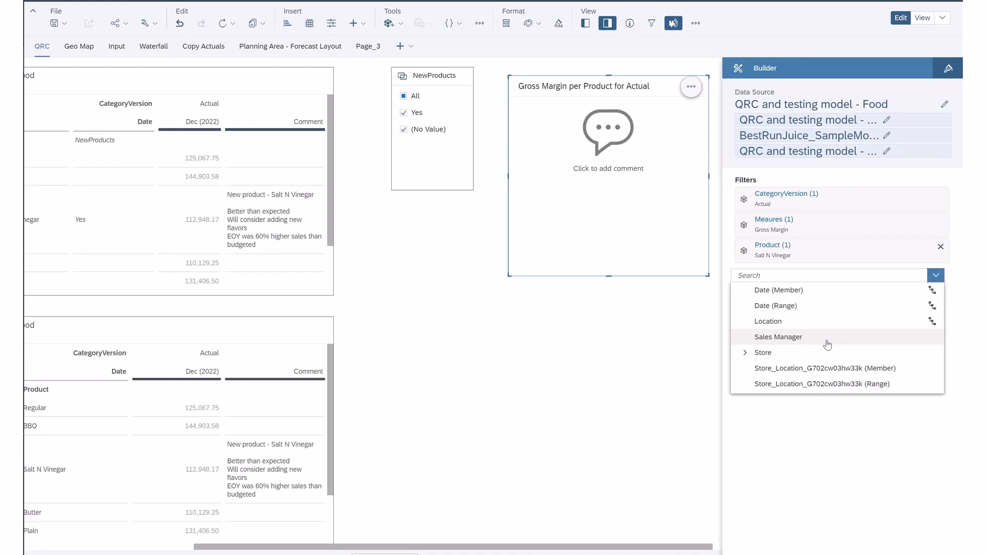
mouse_move(781, 289)
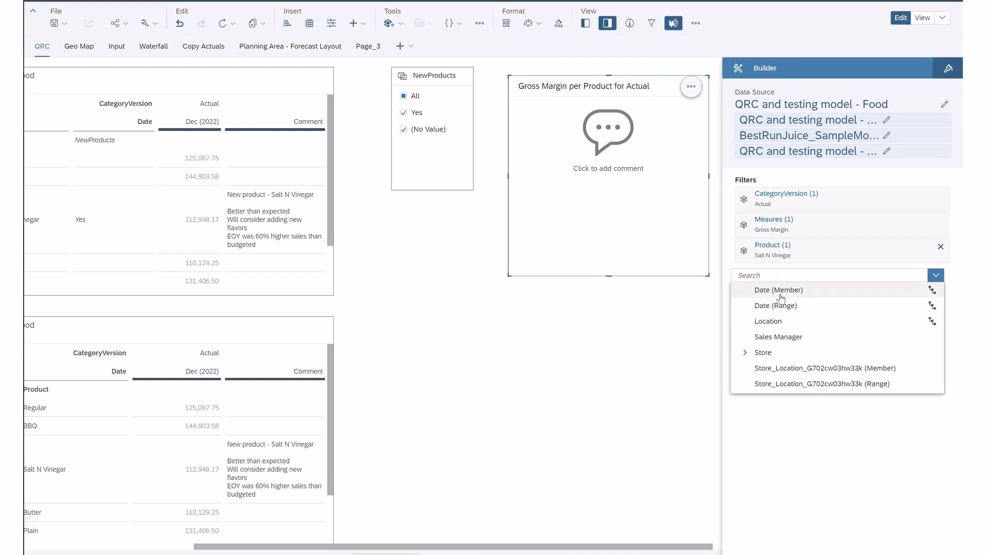
left_click(778, 289)
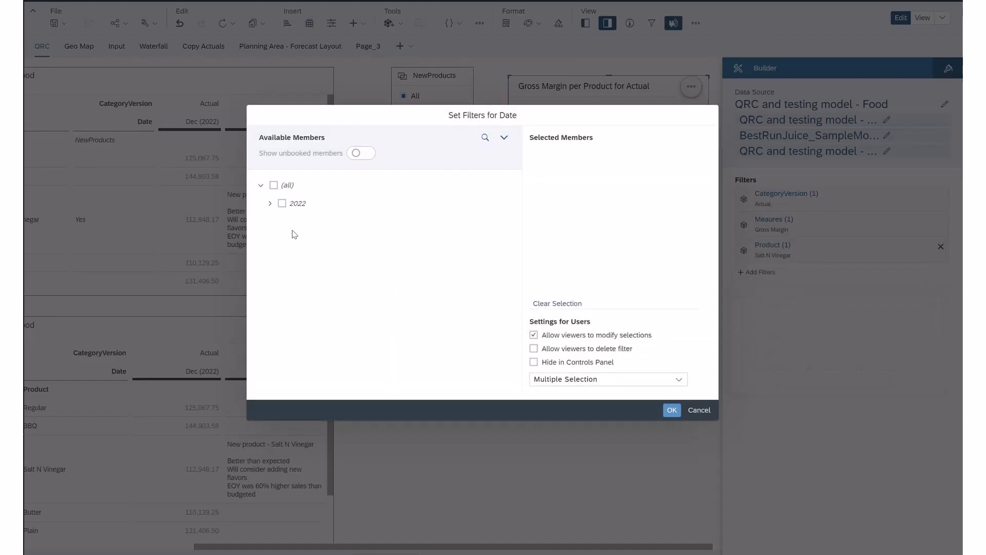
left_click(270, 203)
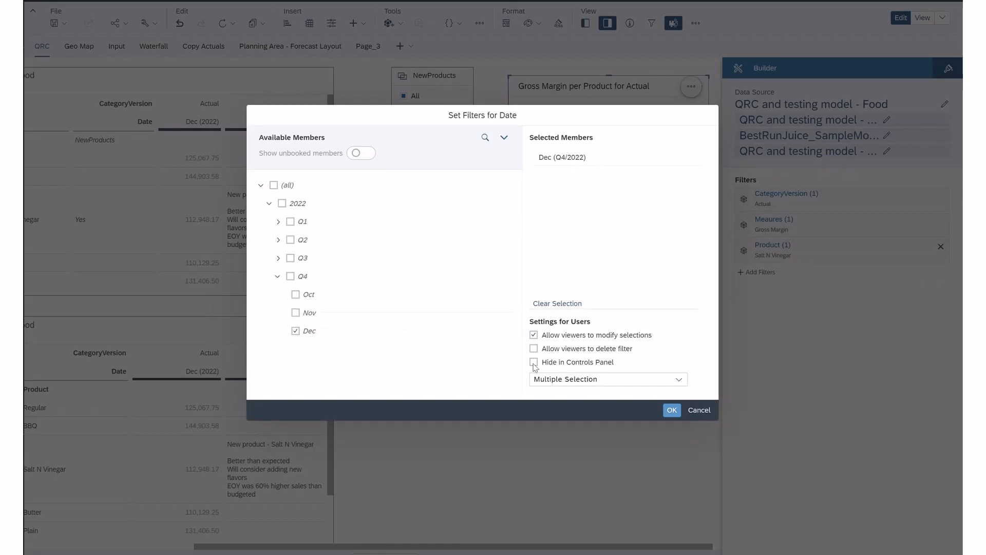
left_click(671, 410)
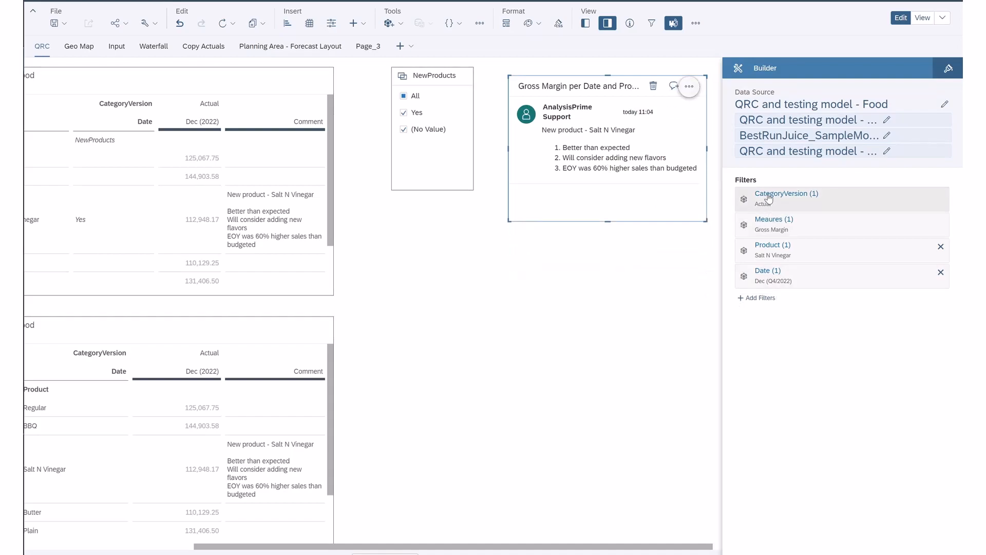
mouse_move(537, 227)
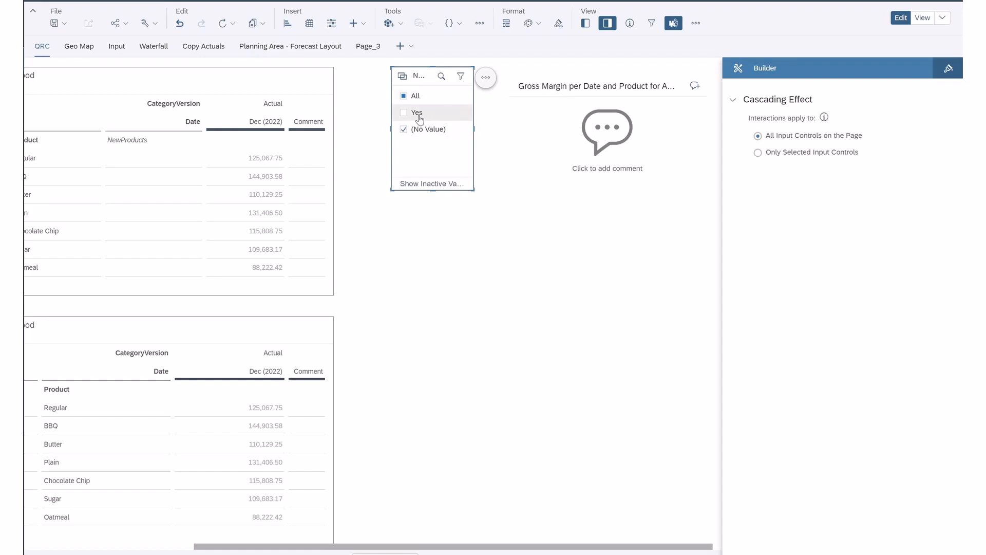
Step: Set the NewProducts control to Yes only, leaving Salt N Vinegar in both tables
left_click(403, 112)
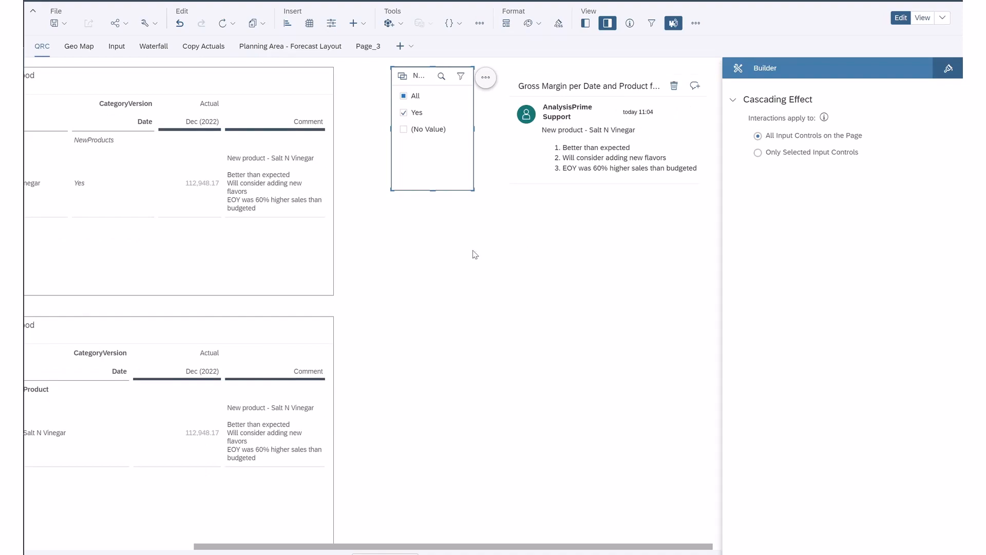
mouse_move(472, 216)
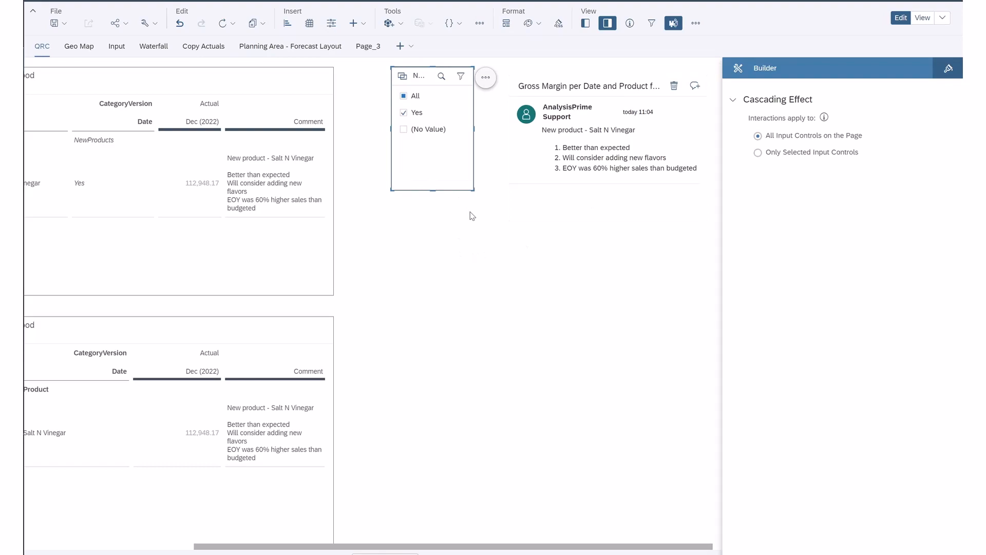